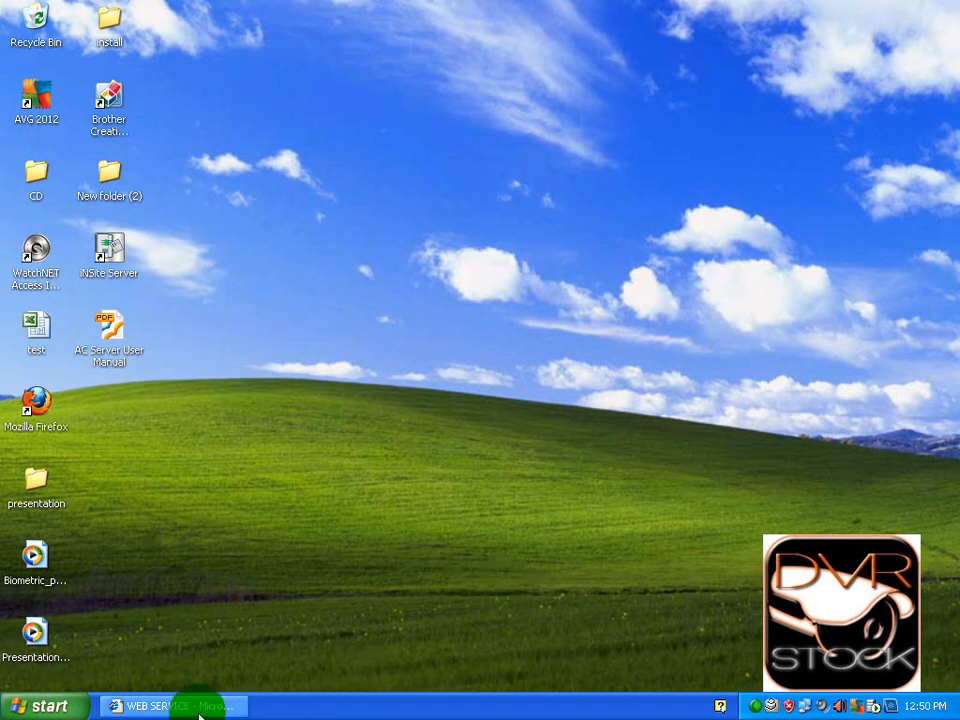
# Step: Restore the DVR camera web service window from the taskbar, then minimize it again
pyautogui.click(170, 706)
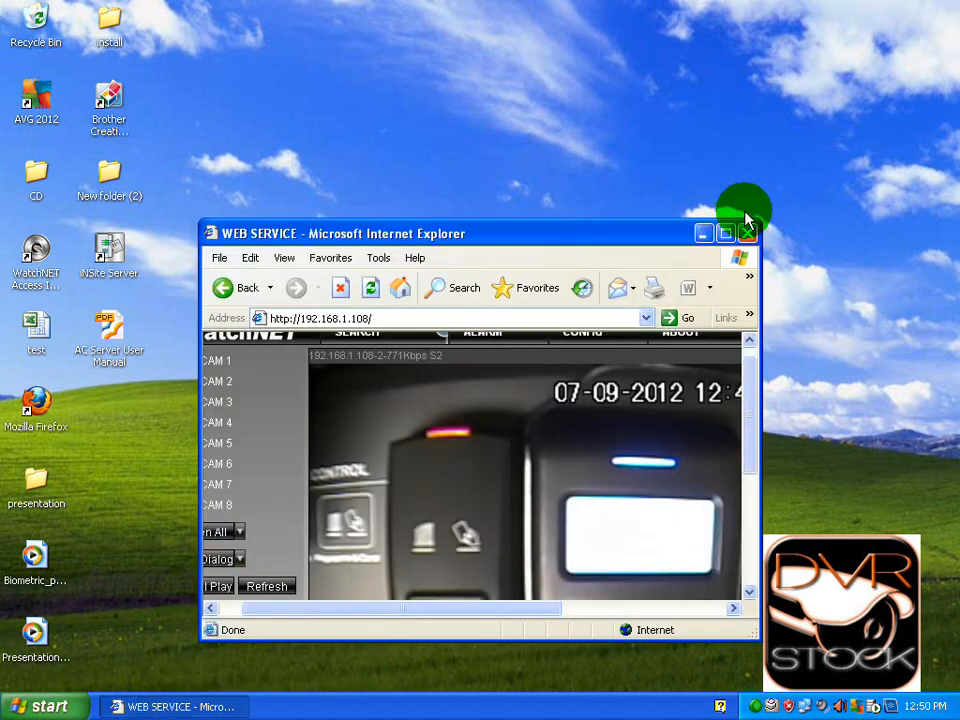
pyautogui.click(724, 232)
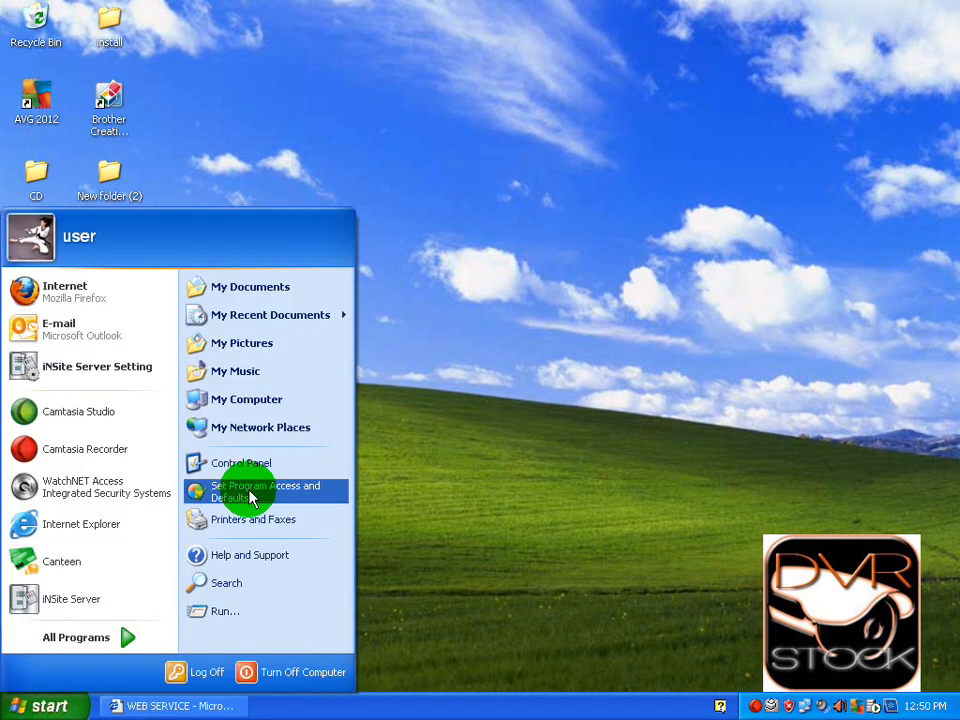
# Step: Browse the BioPazz (Y:) CD into the BioPAZZ Software folder, maximized, and select its setup file
pyautogui.click(246, 400)
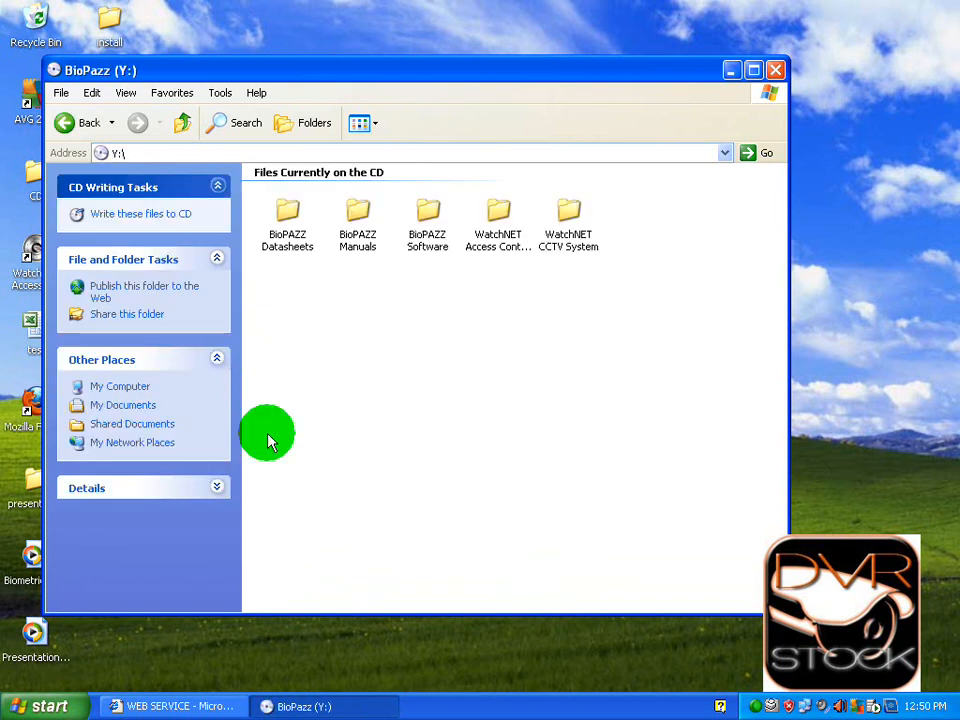
pyautogui.doubleClick(428, 210)
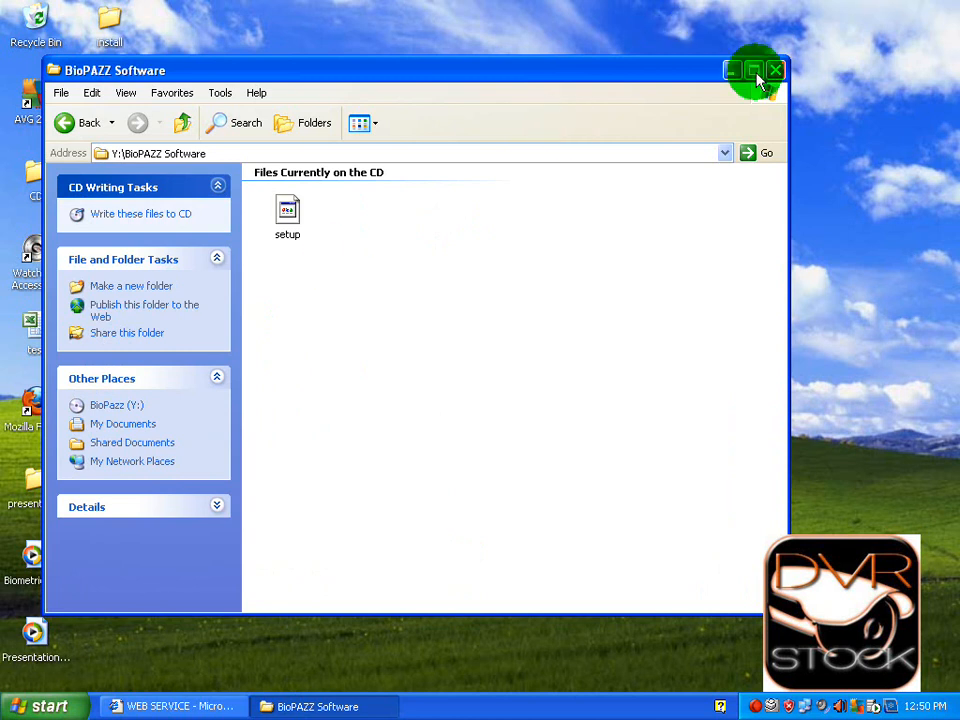
pyautogui.click(752, 70)
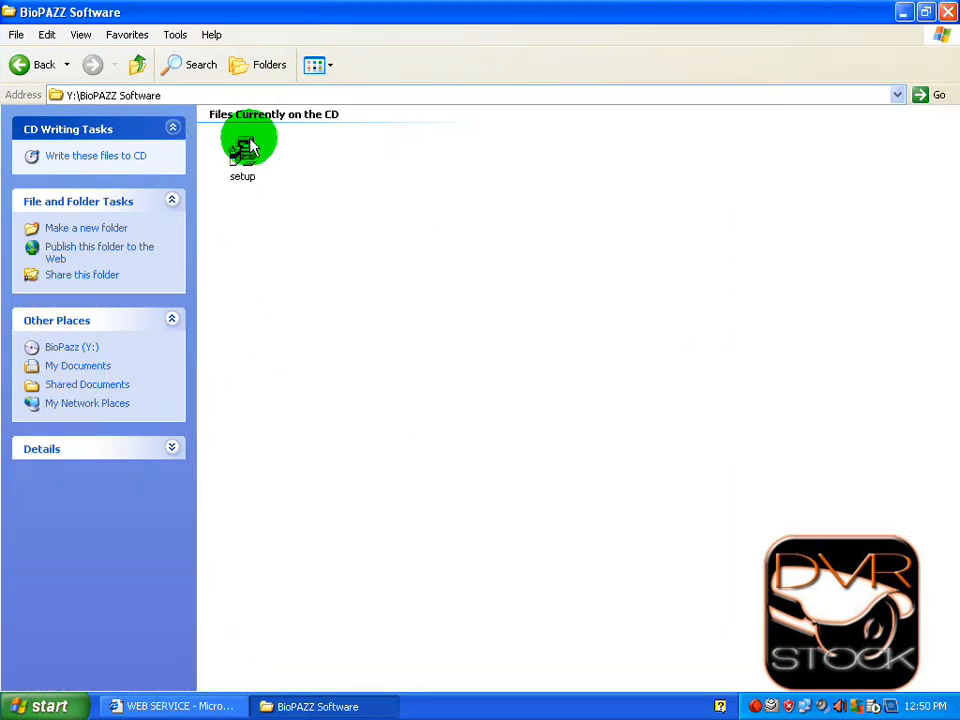
pyautogui.click(242, 148)
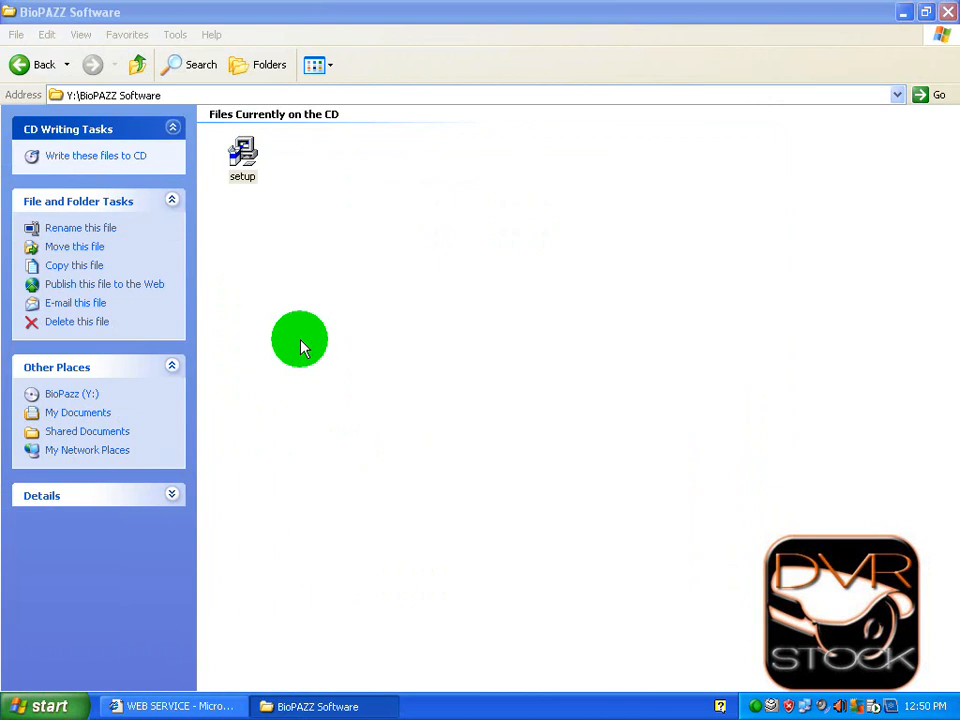
# Step: Run setup through the welcome and C:\BioPAZZ destination screens, then close the CD folder window
pyautogui.doubleClick(242, 156)
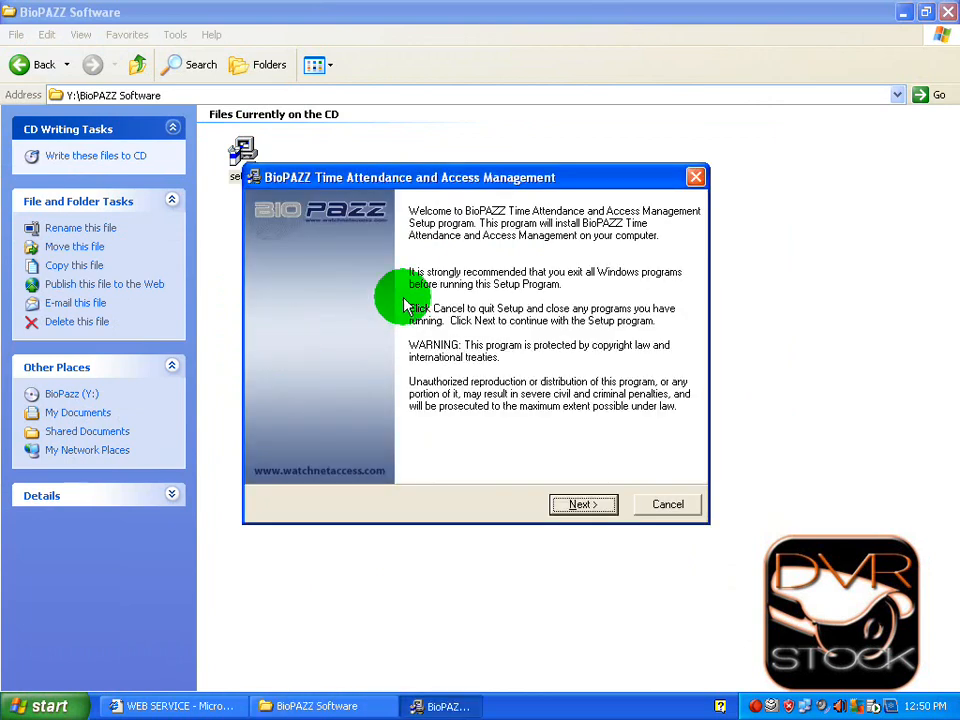
pyautogui.click(584, 504)
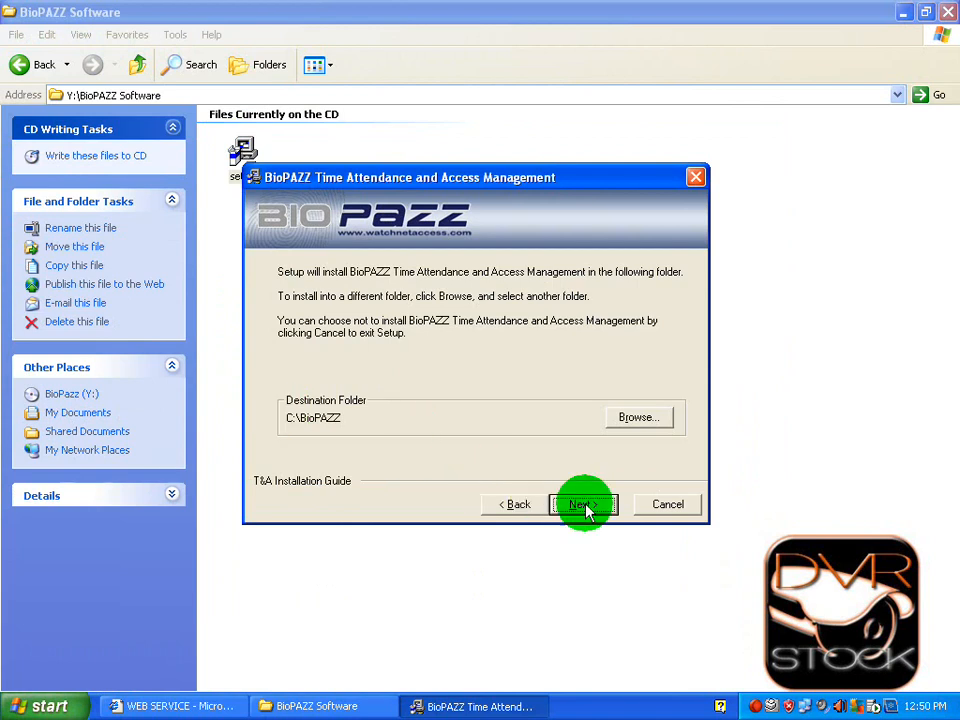
pyautogui.click(584, 504)
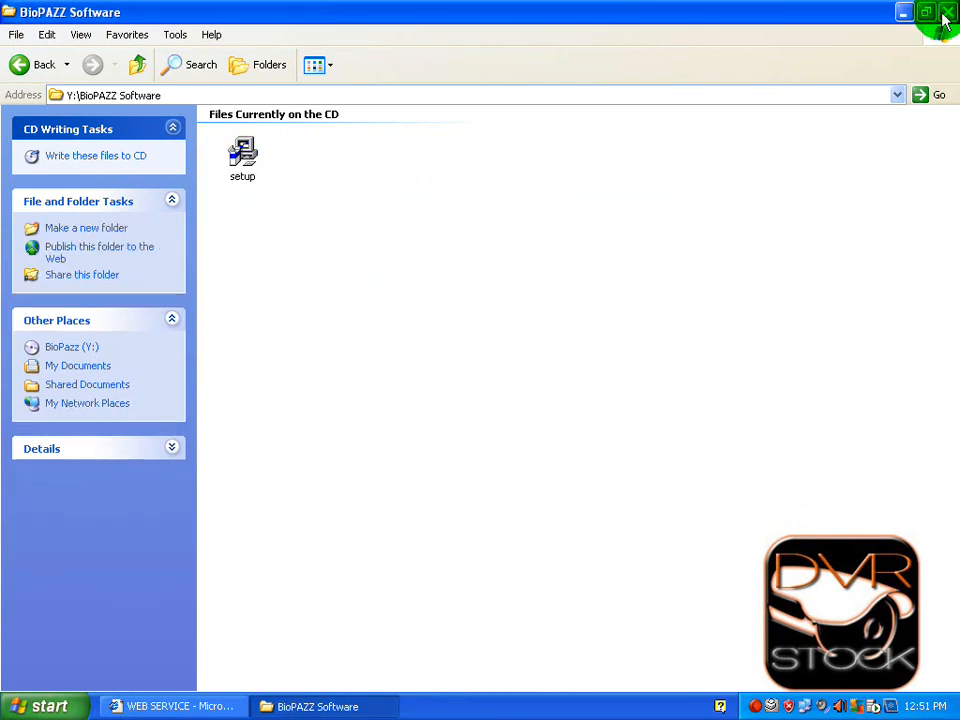
pyautogui.click(946, 12)
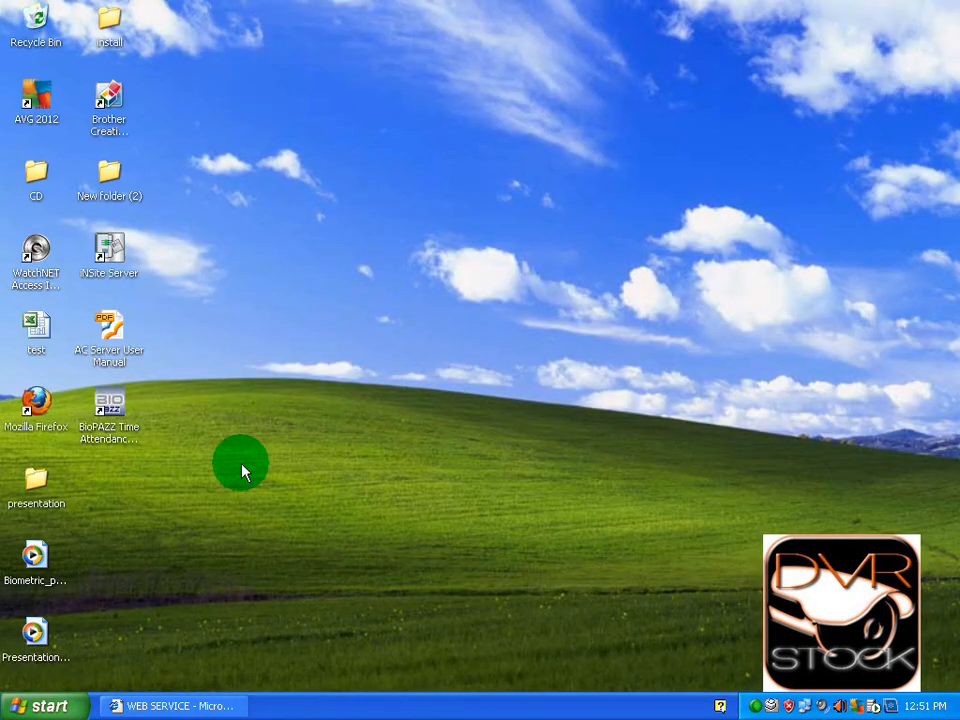